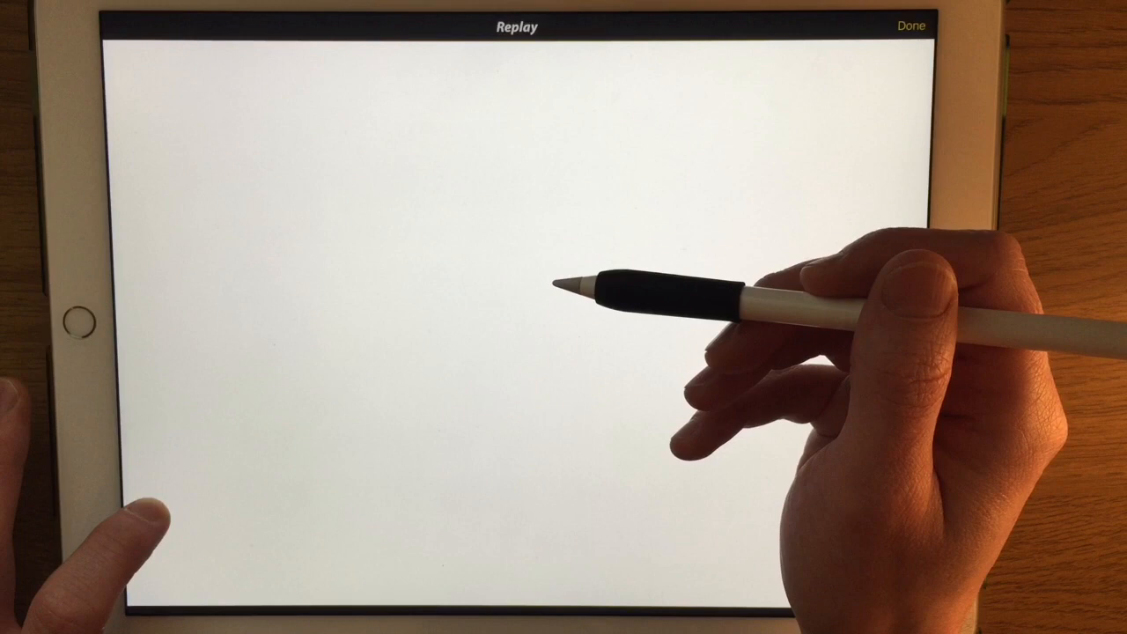
Step: Play the time-lapse replay rebuilding the fruit-and-branch doodle on its blue background
drag(493, 264, 497, 370)
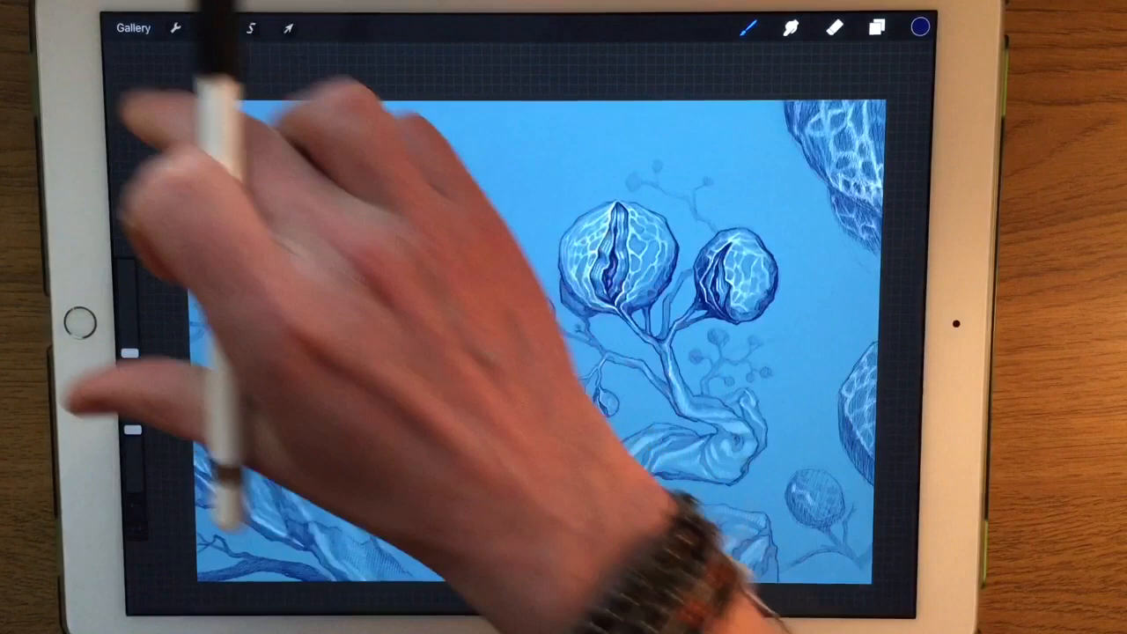
Step: Leave the doodle and return to the gallery with the YouTube art stack
click(134, 29)
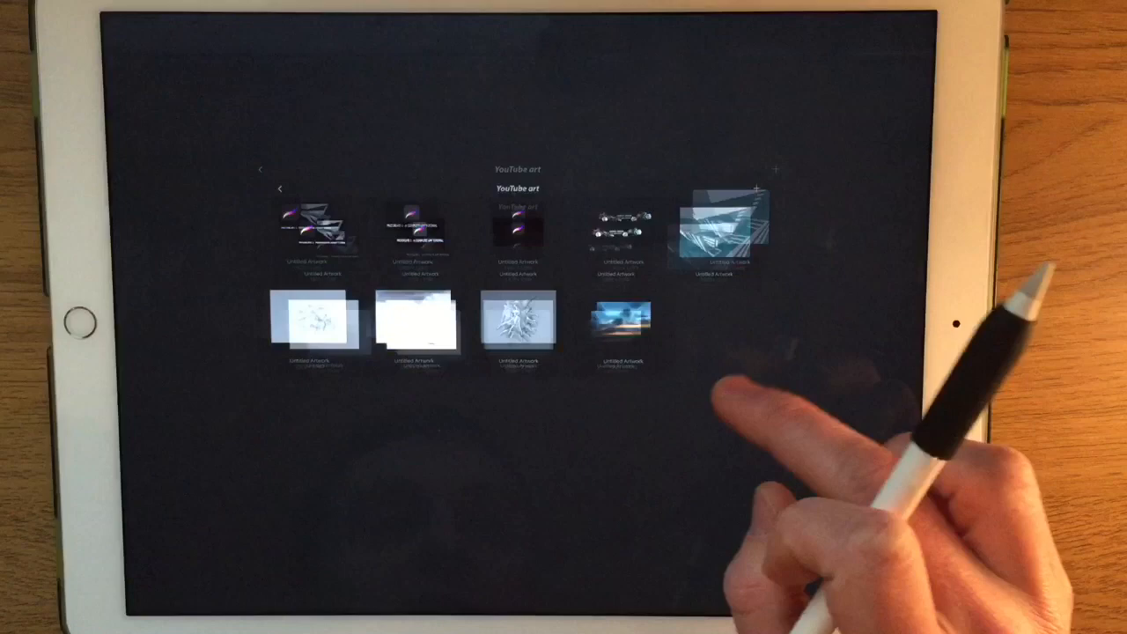
Step: View the cloudy sunset sky painting, then return to the full gallery
click(620, 321)
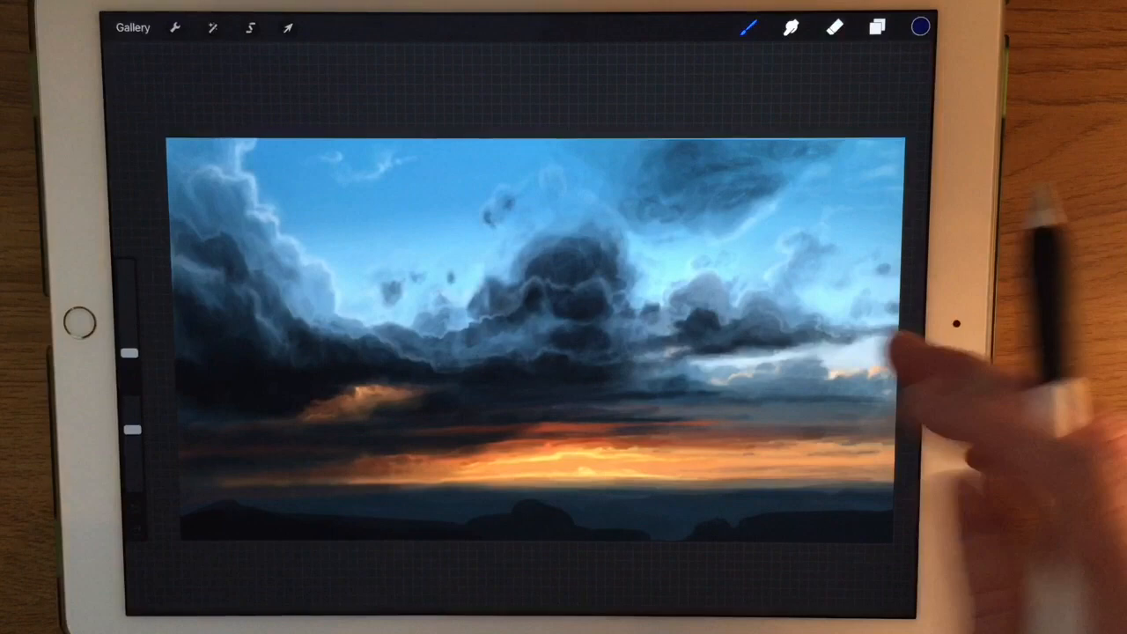
click(134, 28)
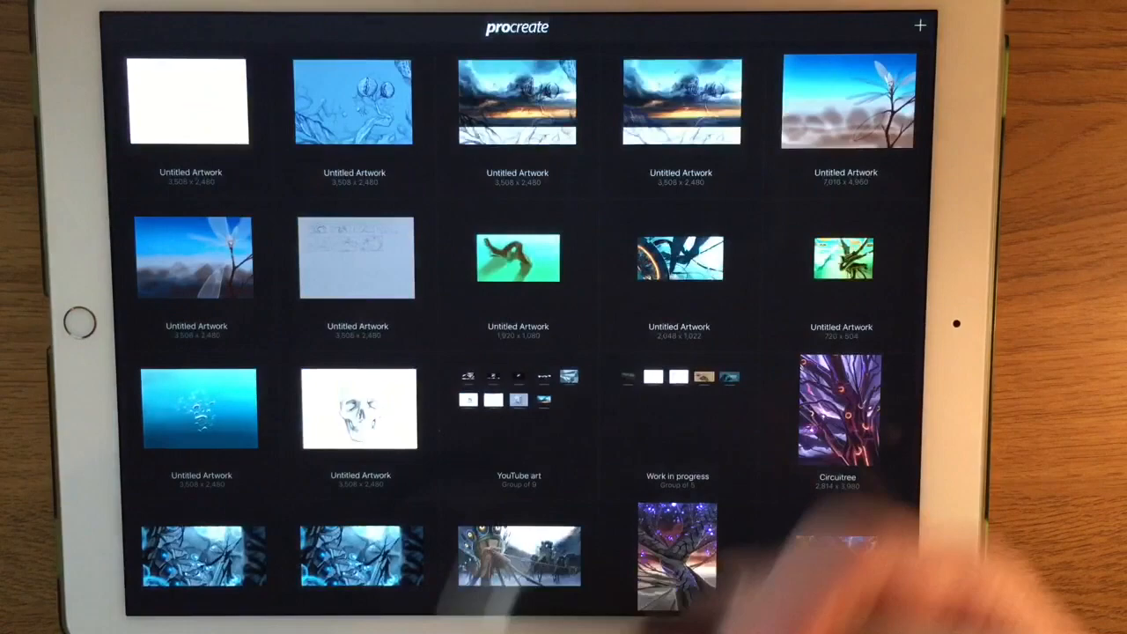